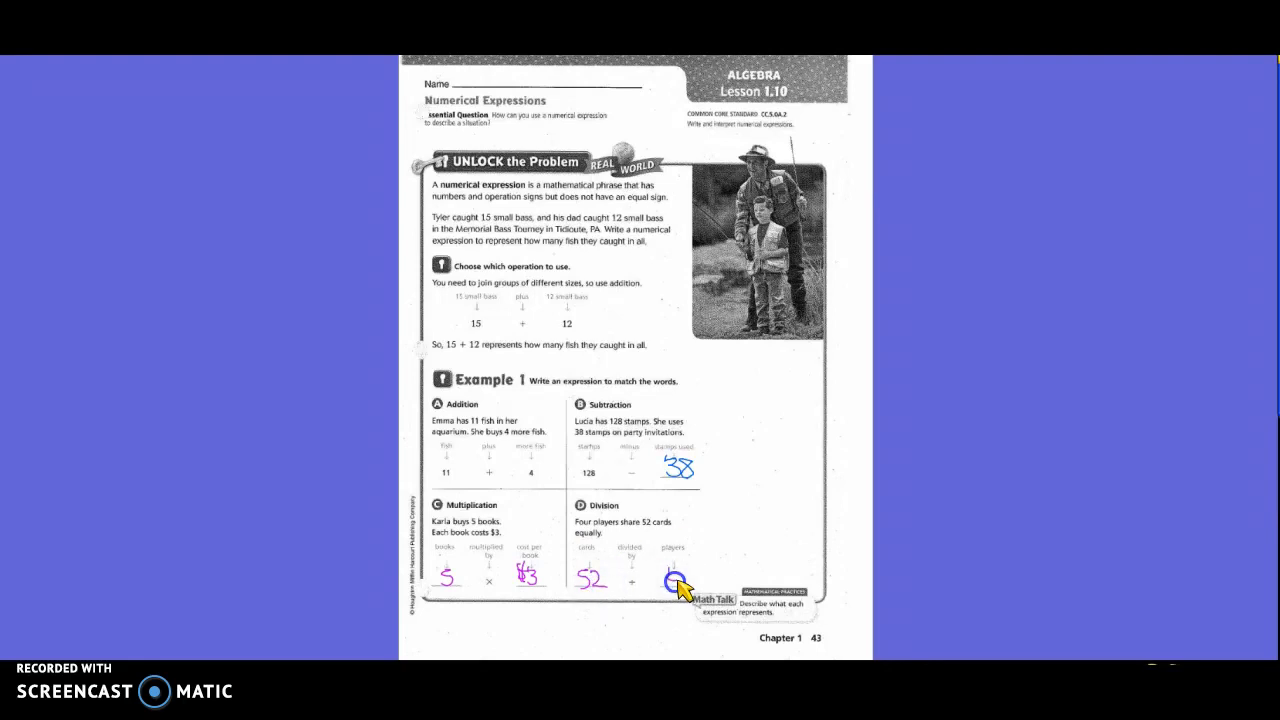
- Scroll down to the Example problems on workbook page 43
scroll(down, 3)
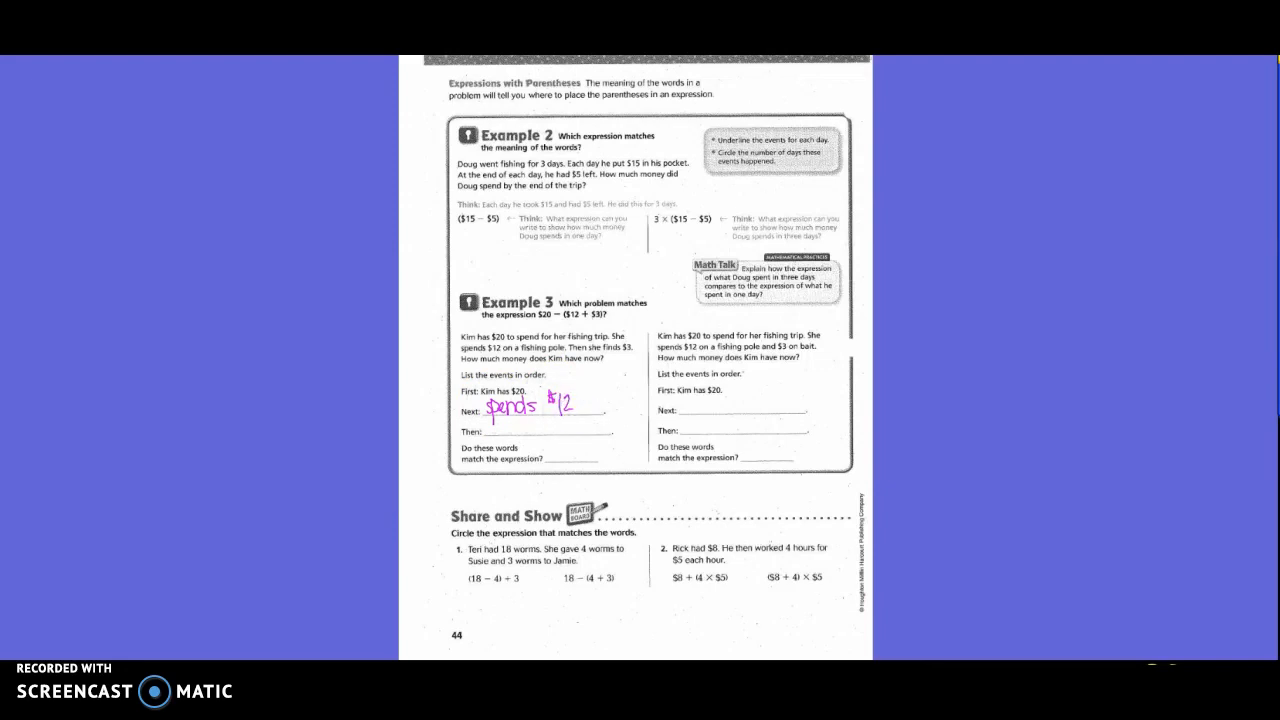
- Write "spends $12" on the Next line of Example 3 in pink
drag(496, 420, 516, 424)
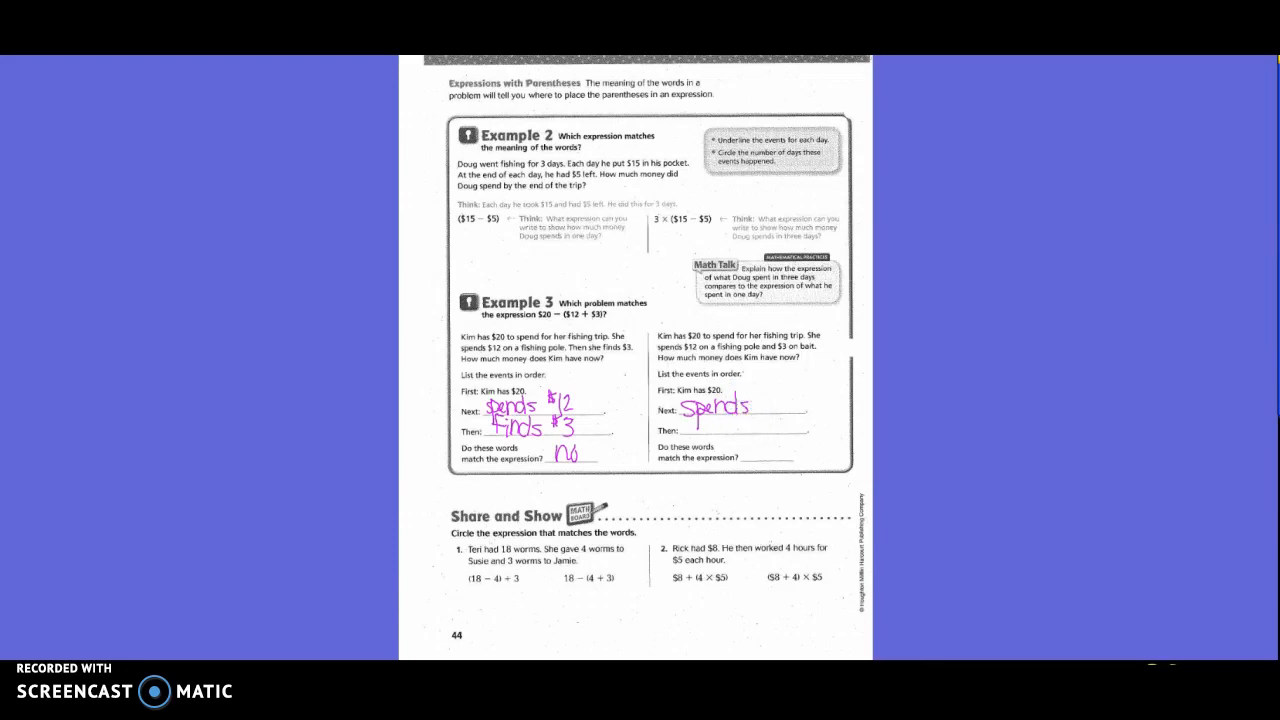
- Write "spends $12", "spends $3" and "Yes" in Example 3's right column
text($12)
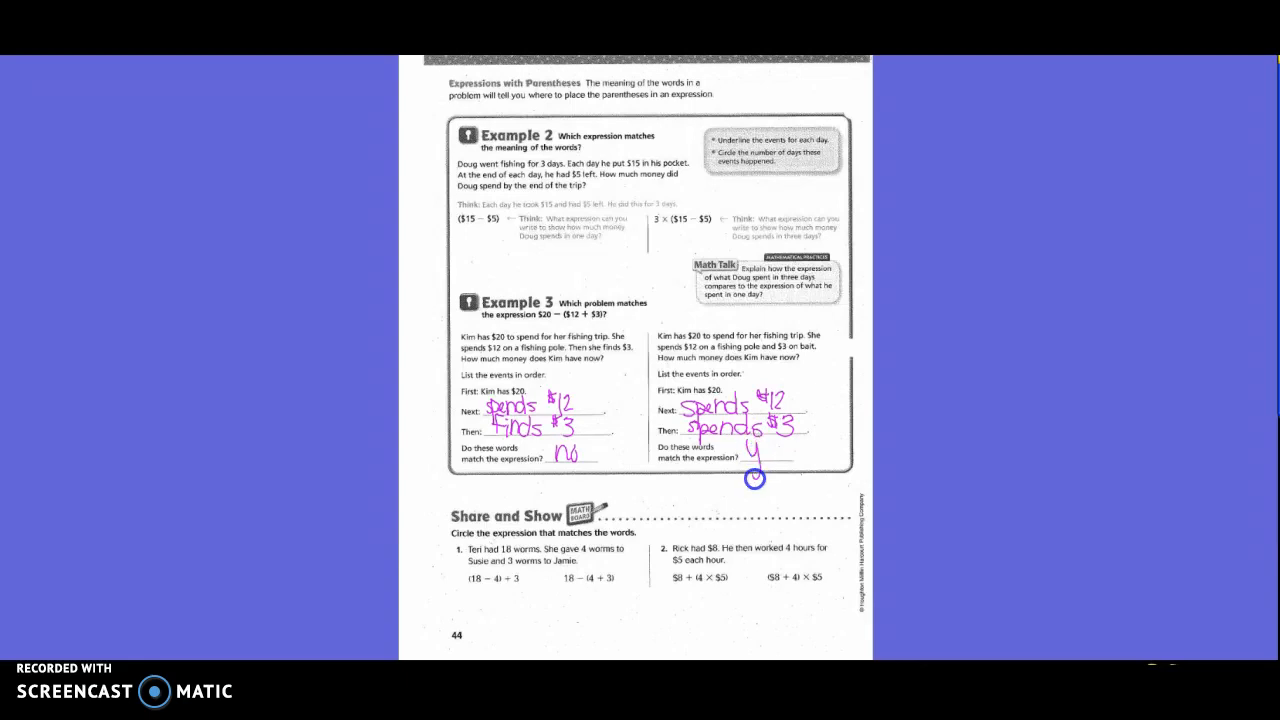
text(Yes)
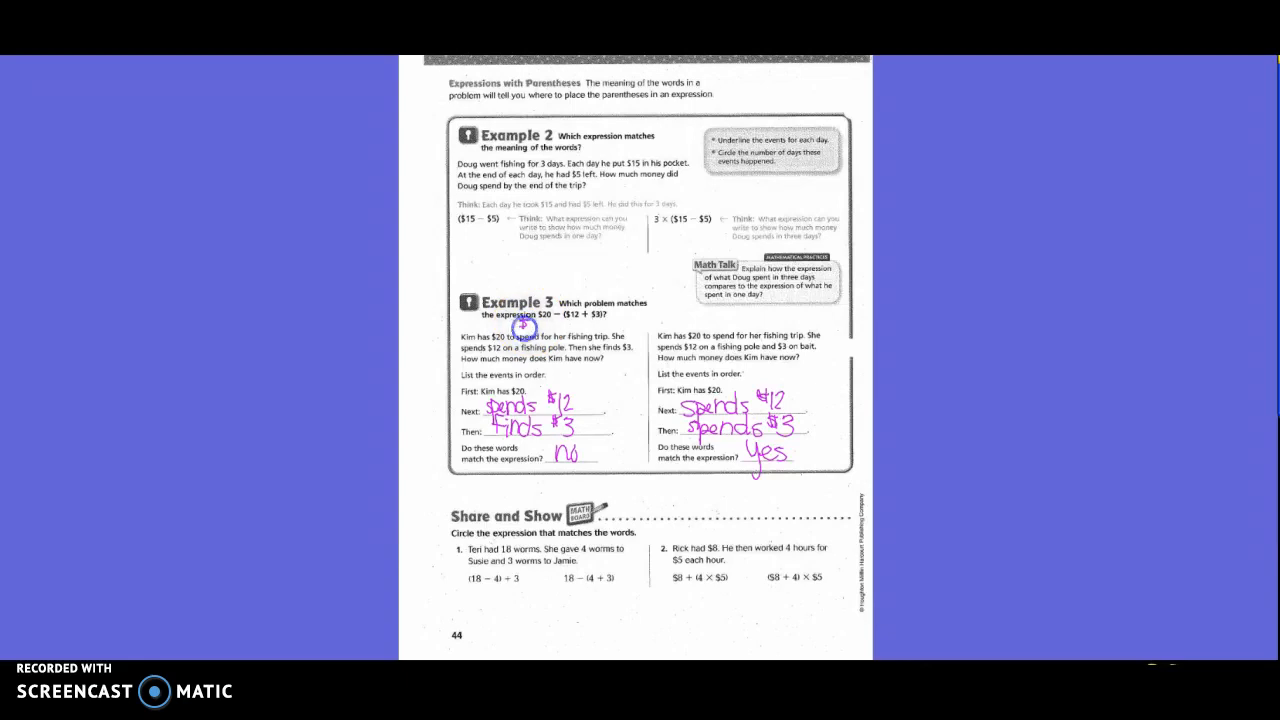
- Write the expression $20 − $12 + $3 and the total $5 beside the right problem
text($20 - $15 =)
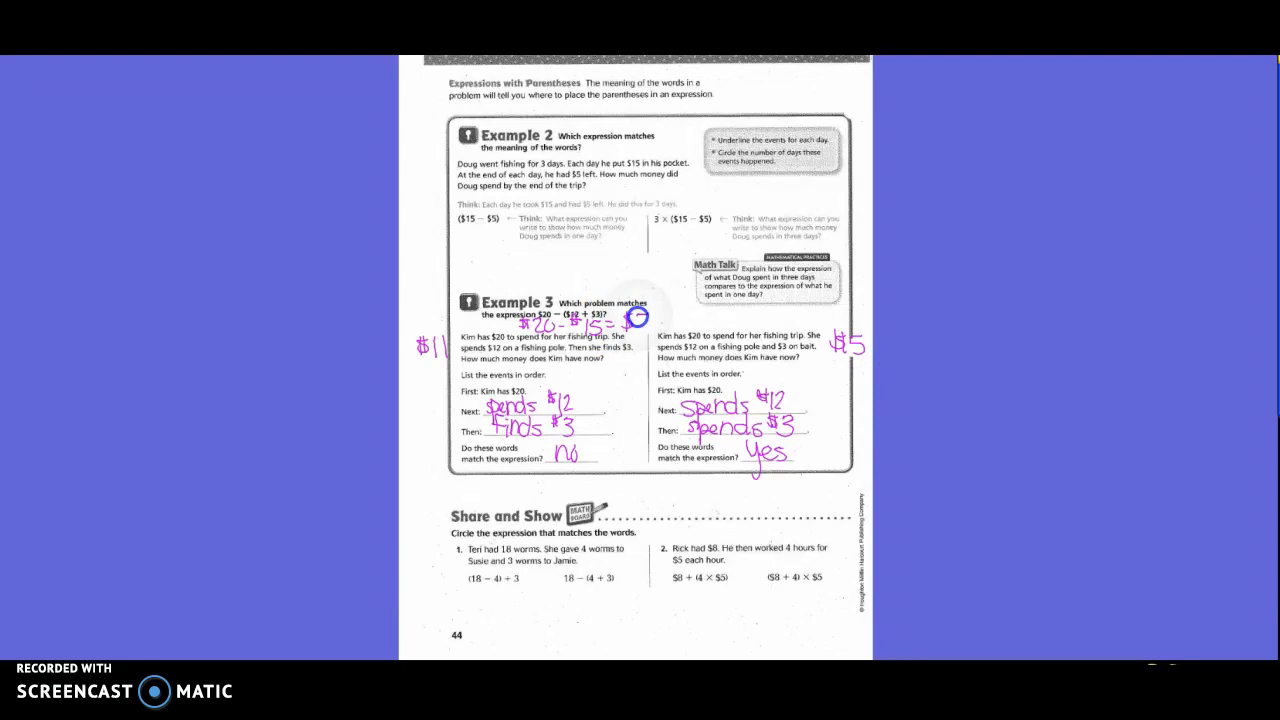
text($5)
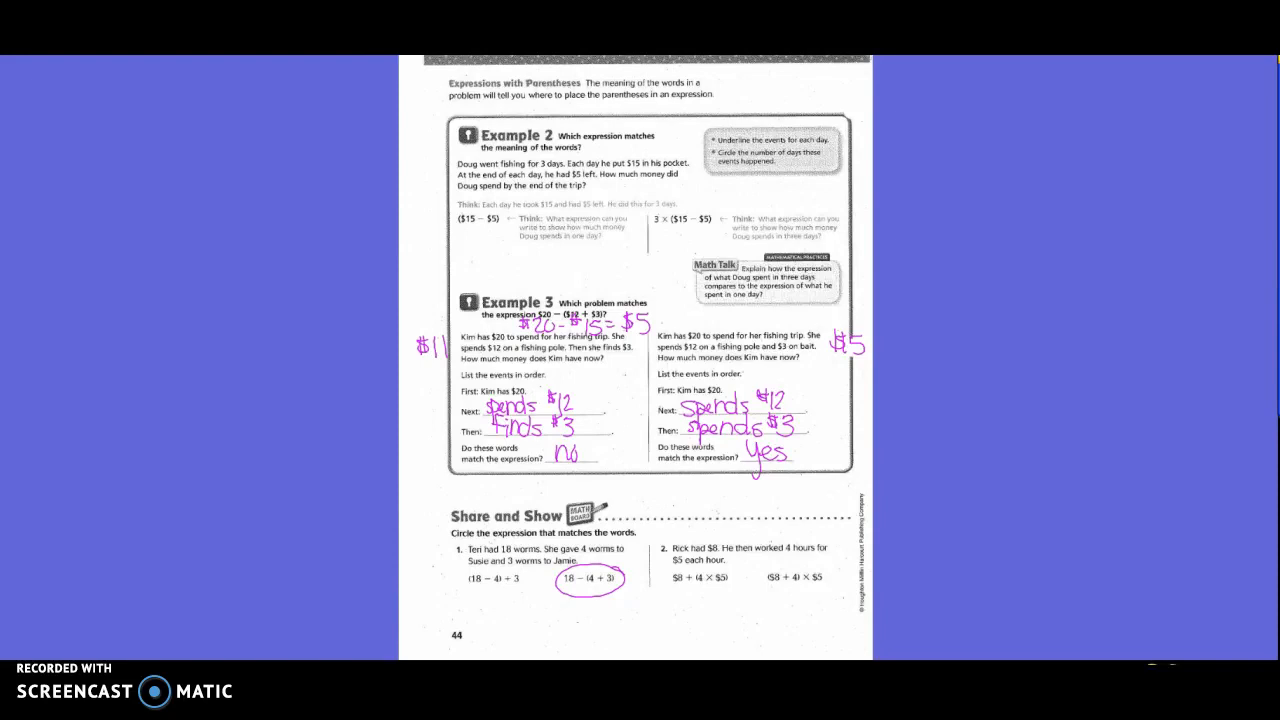
- Add the spend and find amounts in pink beside Example 3 on page 44
drag(660, 560, 730, 596)
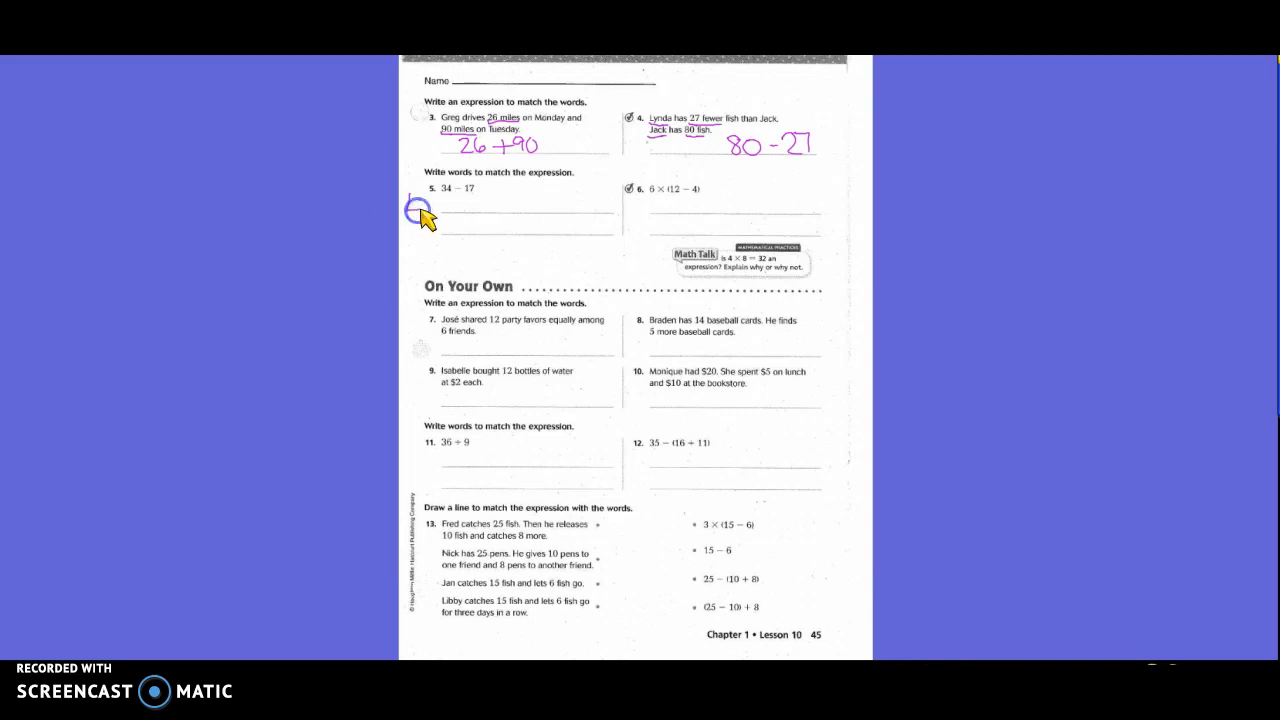
- Begin the word description for problem 5 with "Lynda" on page 45
text(Lynda)
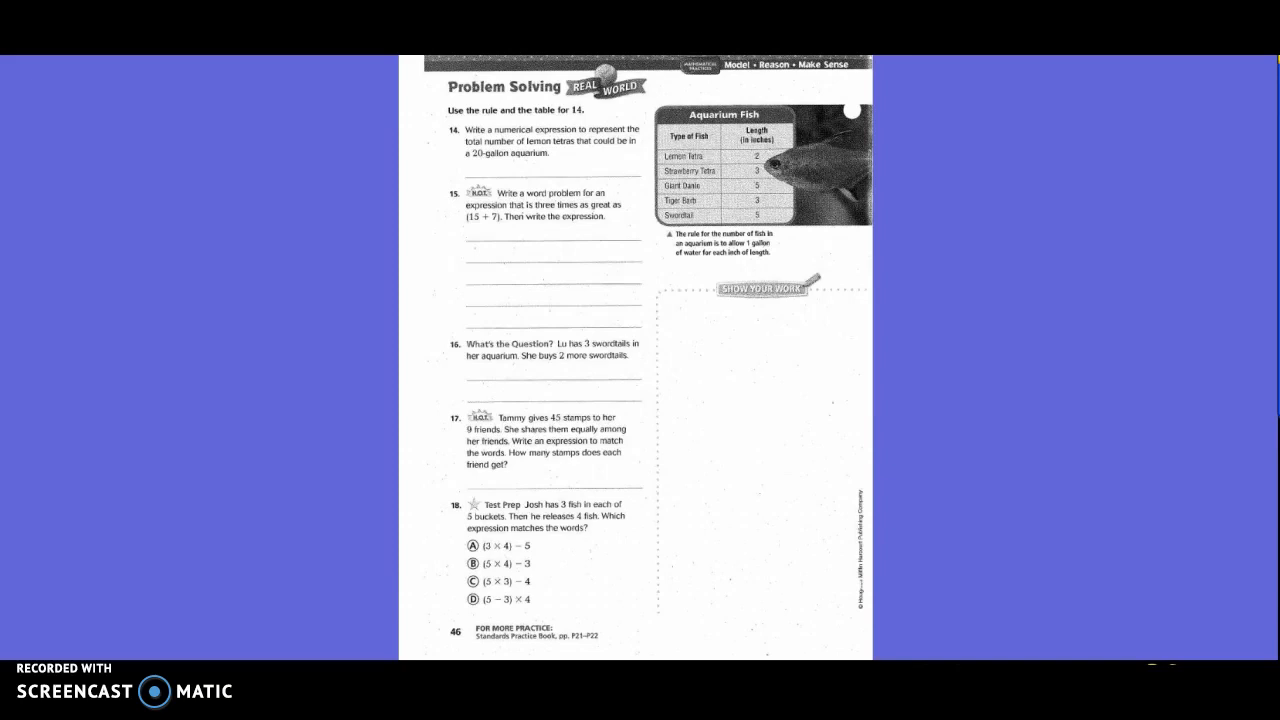
- Start writing answers at the top of workbook page 46
drag(484, 168, 540, 168)
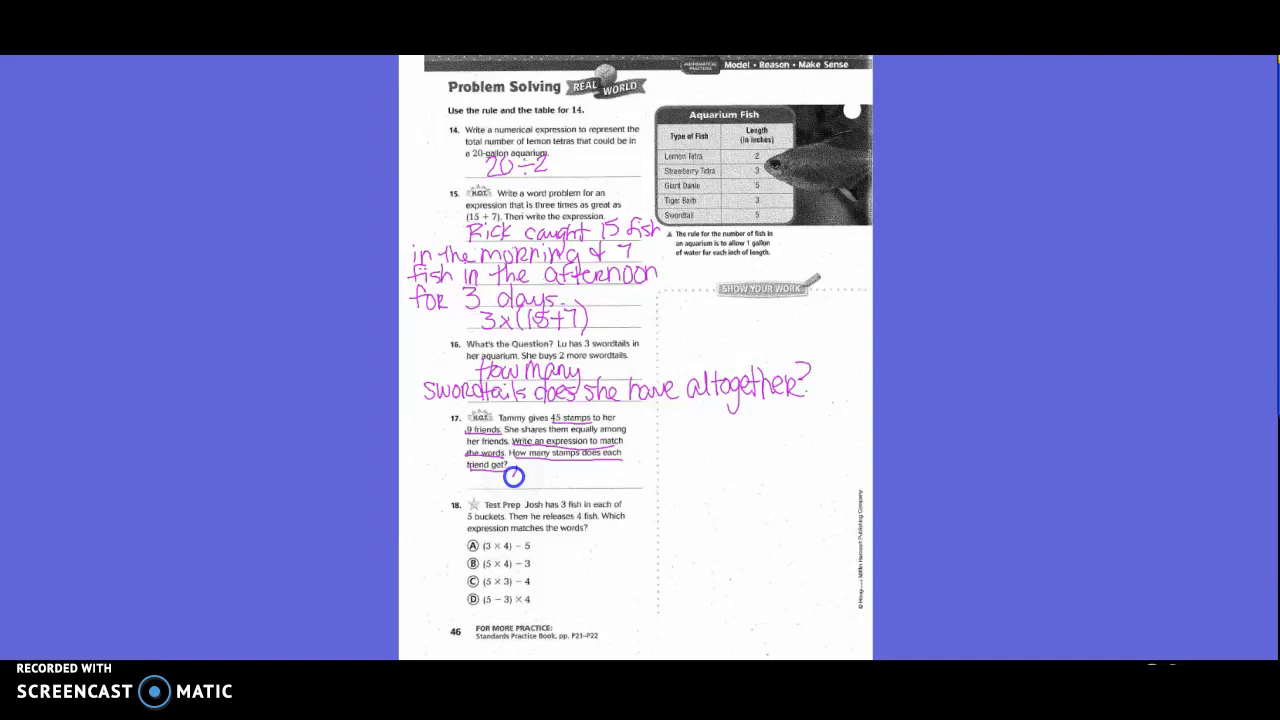
- Begin the expression 45 ÷ 9 for problem 17's stamps question
text(45)
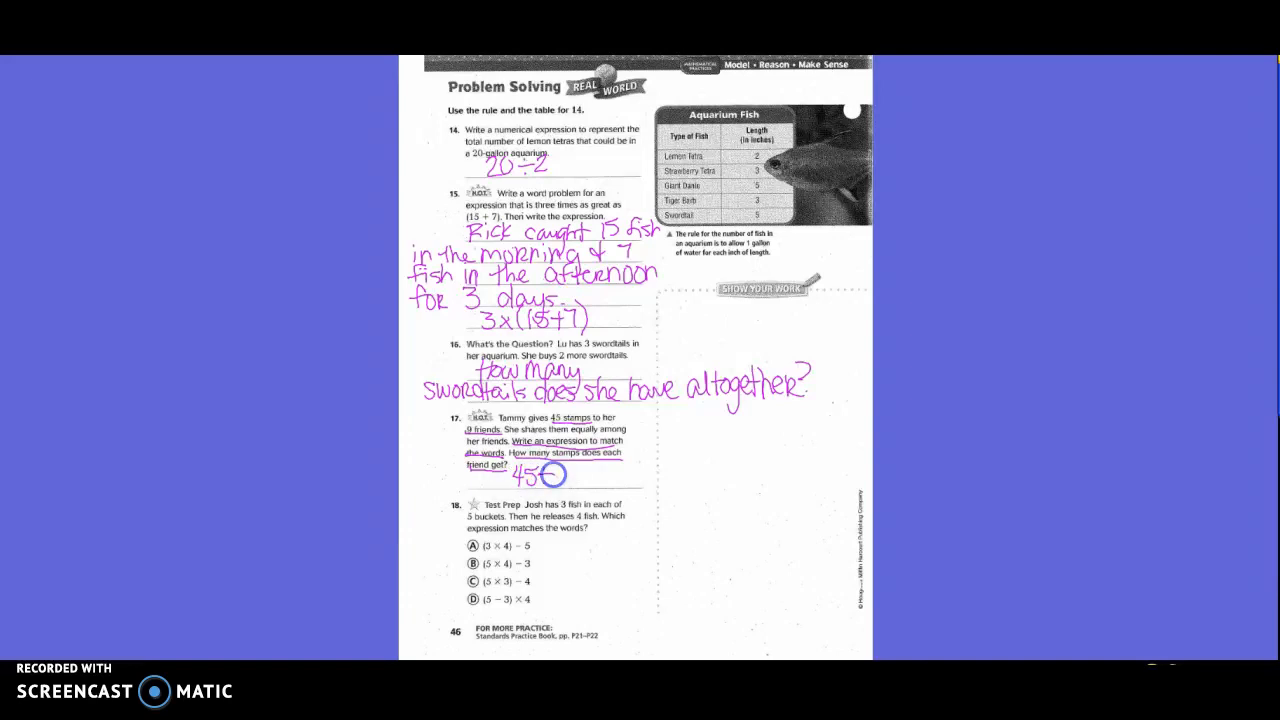